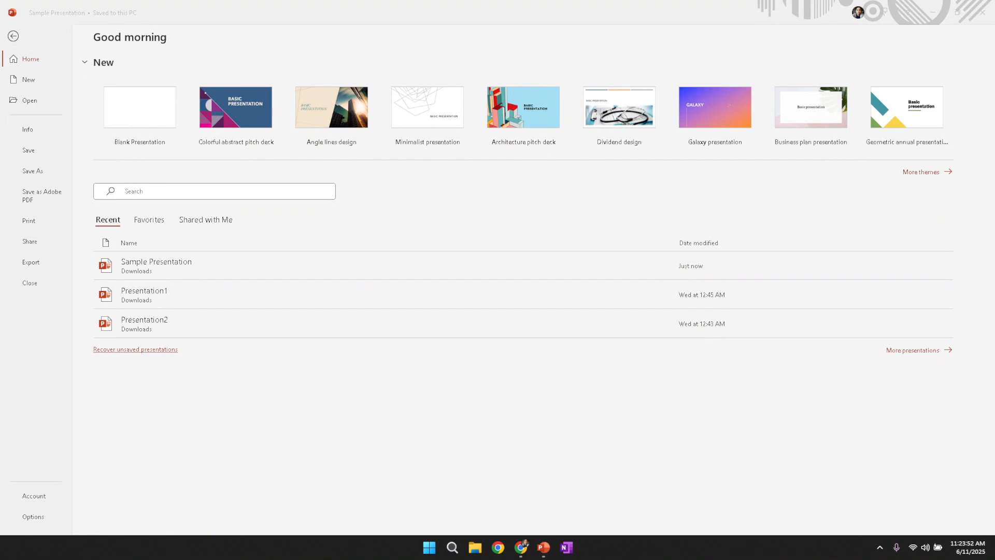
pyautogui.moveTo(566, 398)
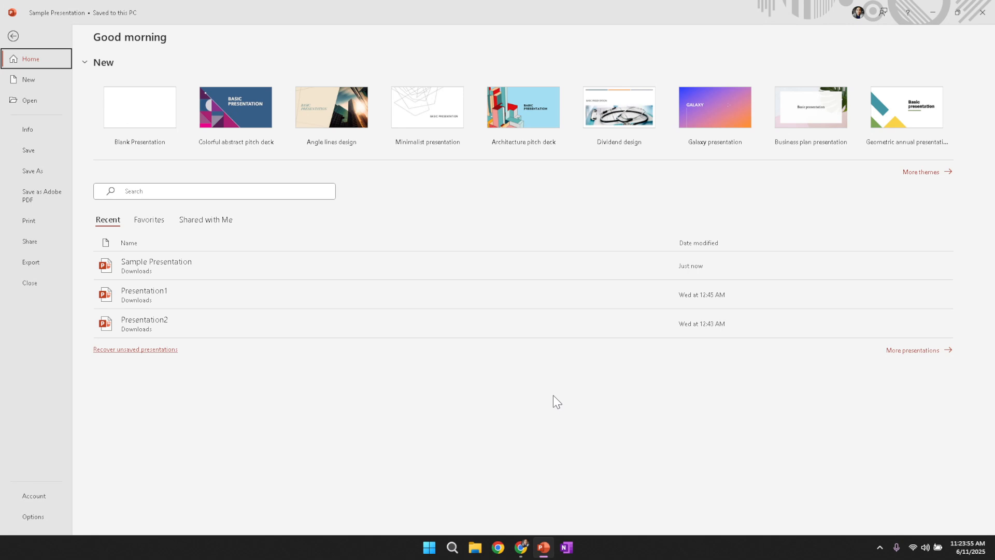
pyautogui.moveTo(515, 405)
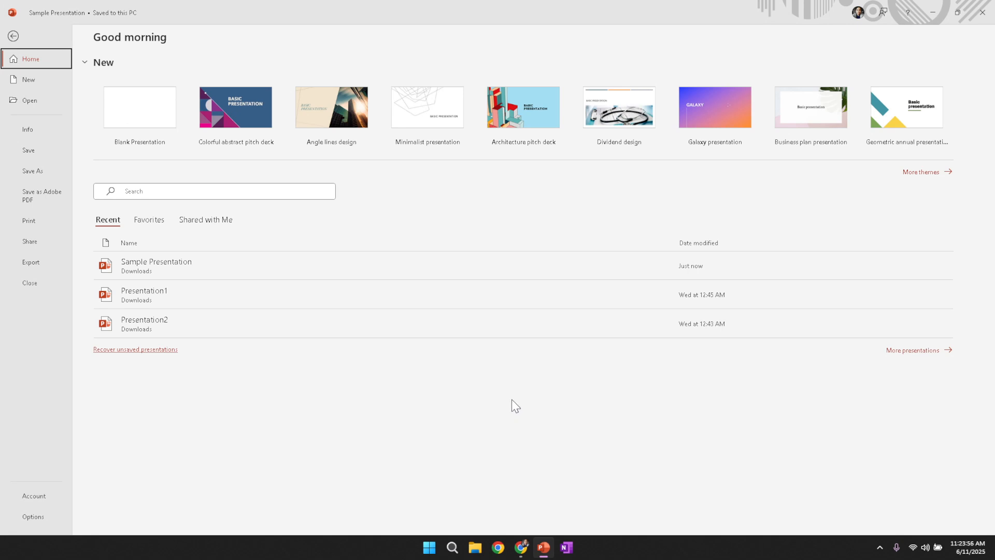
pyautogui.moveTo(580, 527)
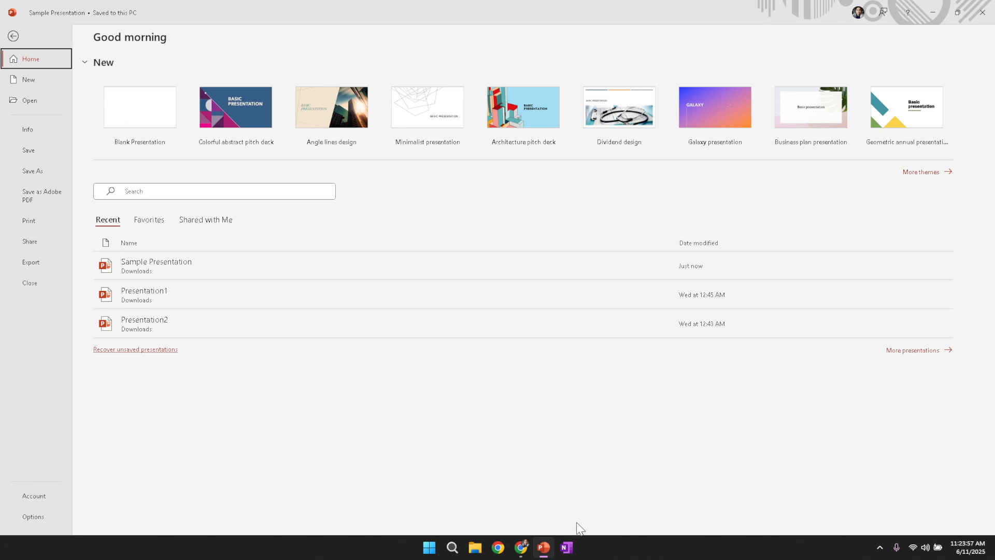
pyautogui.moveTo(565, 548)
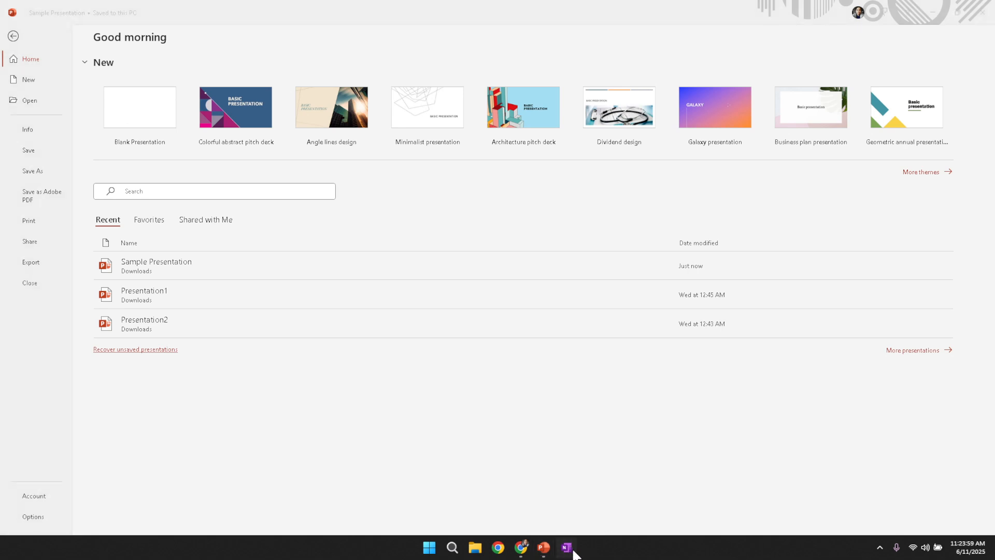
# - Write 'This is a note' in a note box on the Test Note Page canvas
pyautogui.click(565, 547)
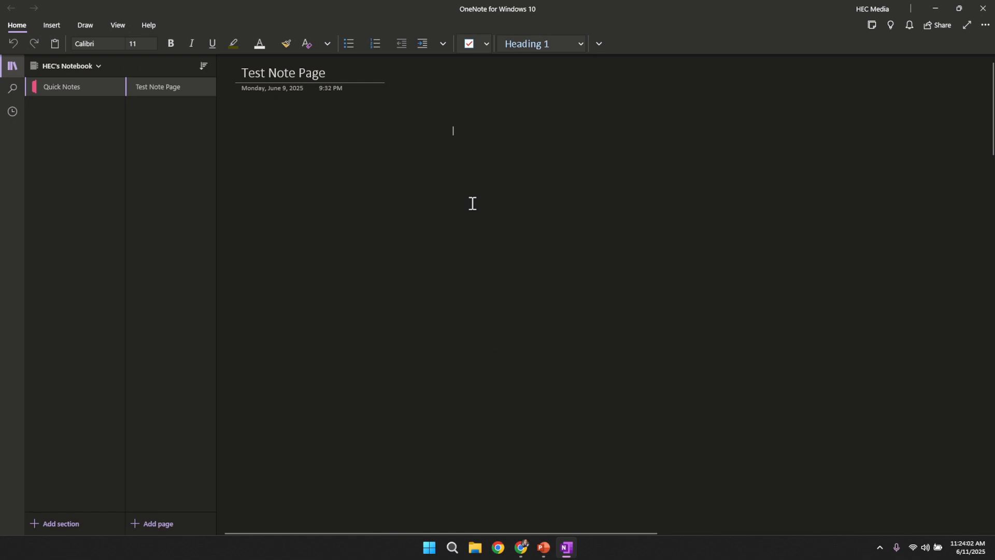
pyautogui.moveTo(374, 185)
pyautogui.write('Th')
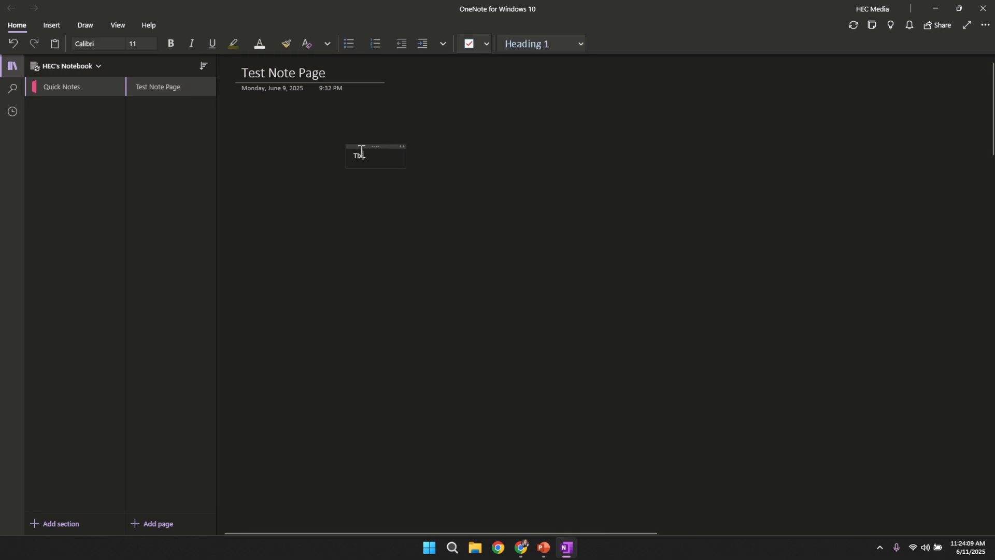
pyautogui.write('is is a')
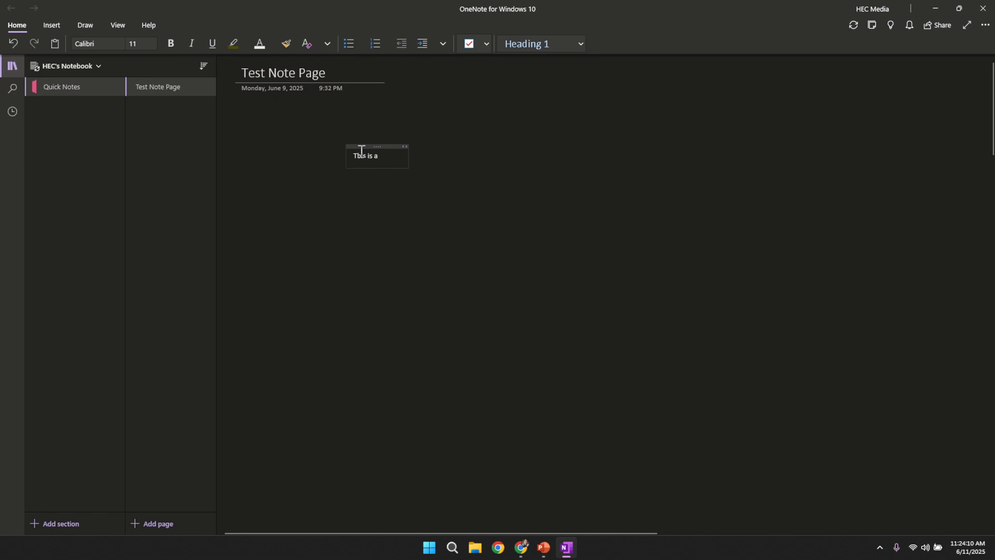
pyautogui.write('note')
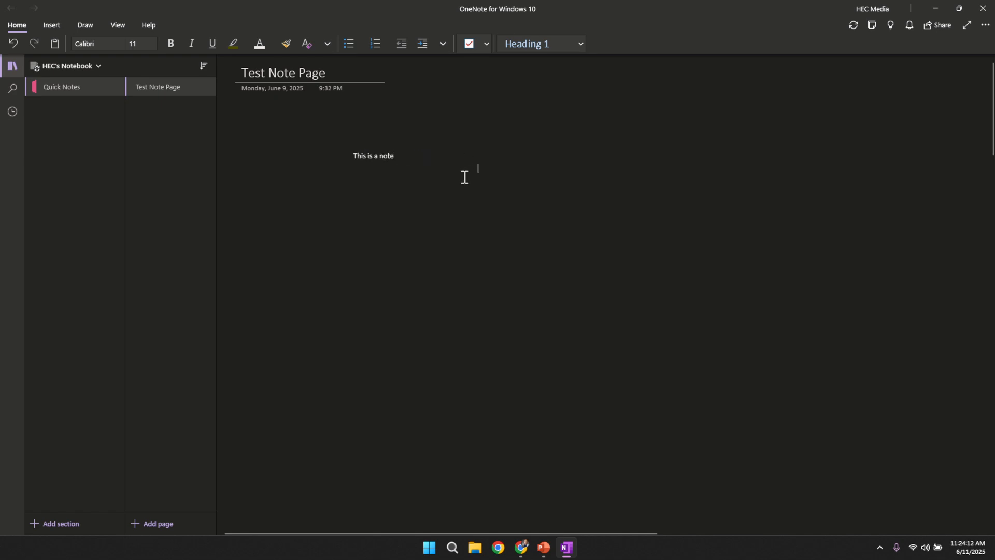
pyautogui.click(373, 156)
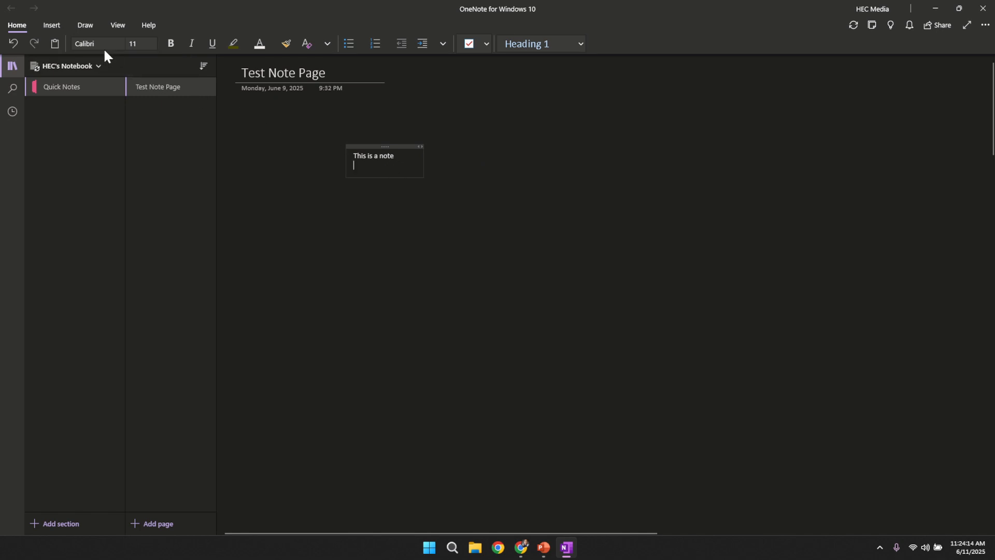
# - Show the Insert ribbon commands and start inserting a file onto the page
pyautogui.click(52, 25)
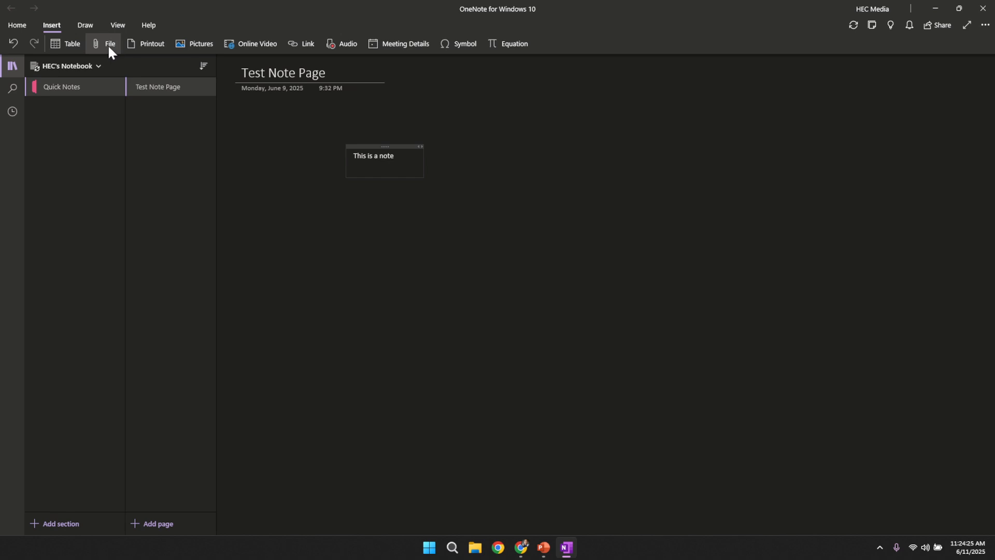
pyautogui.click(356, 166)
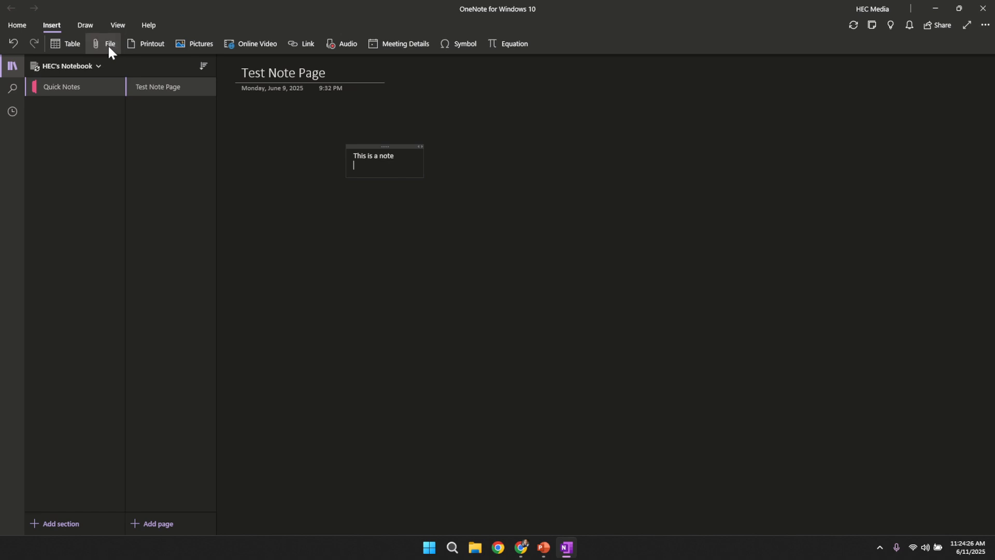
# - Pick the Sample Presentation file from Downloads in the file picker
pyautogui.click(109, 43)
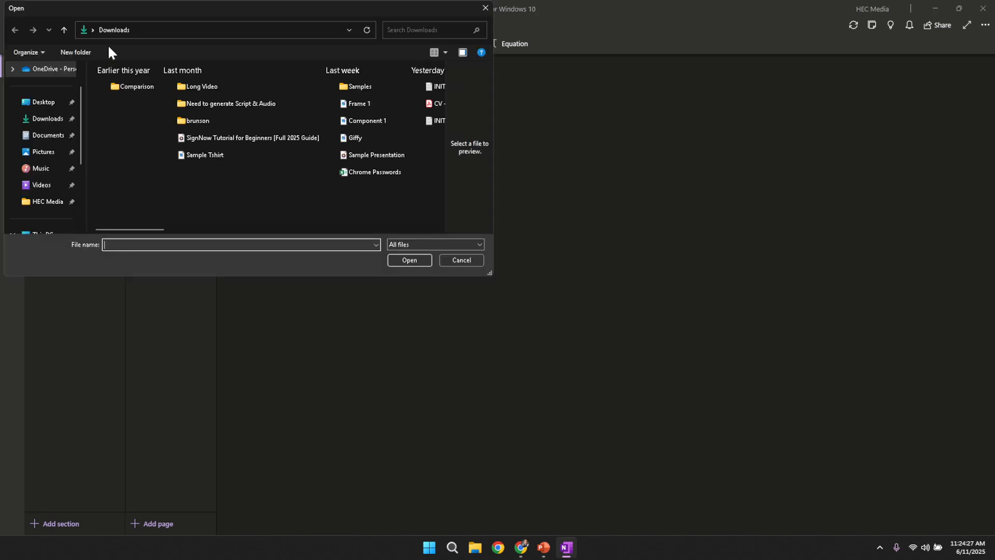
pyautogui.moveTo(168, 196)
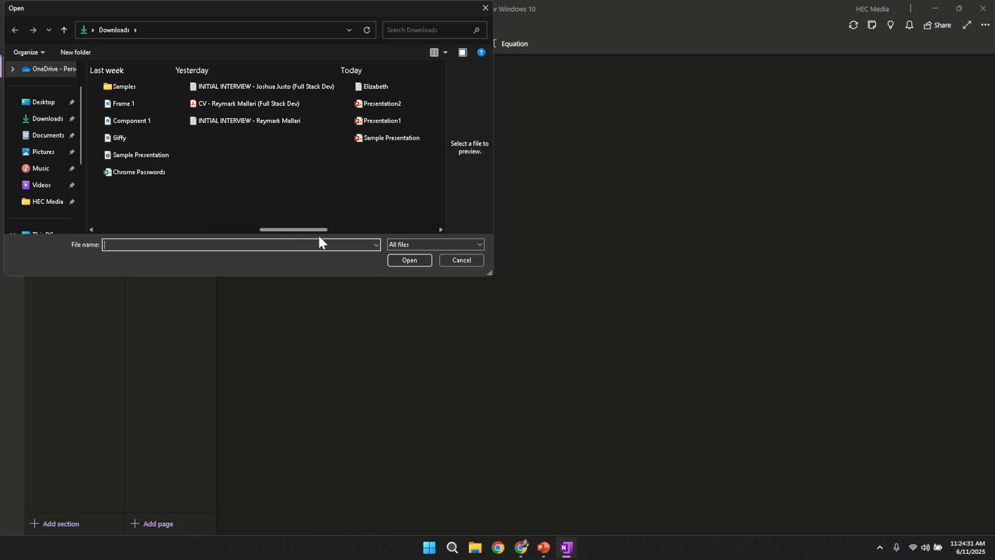
pyautogui.hscroll(3)
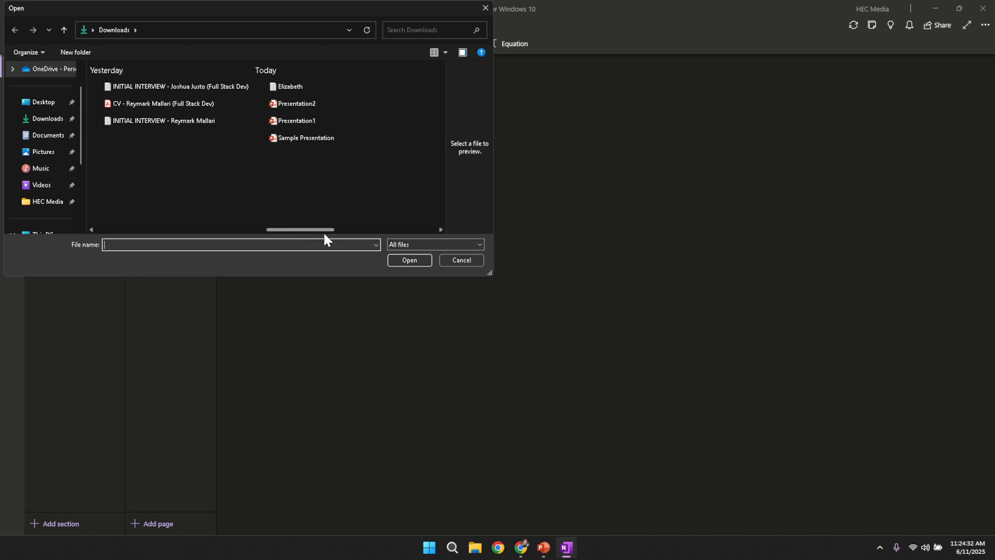
pyautogui.click(305, 138)
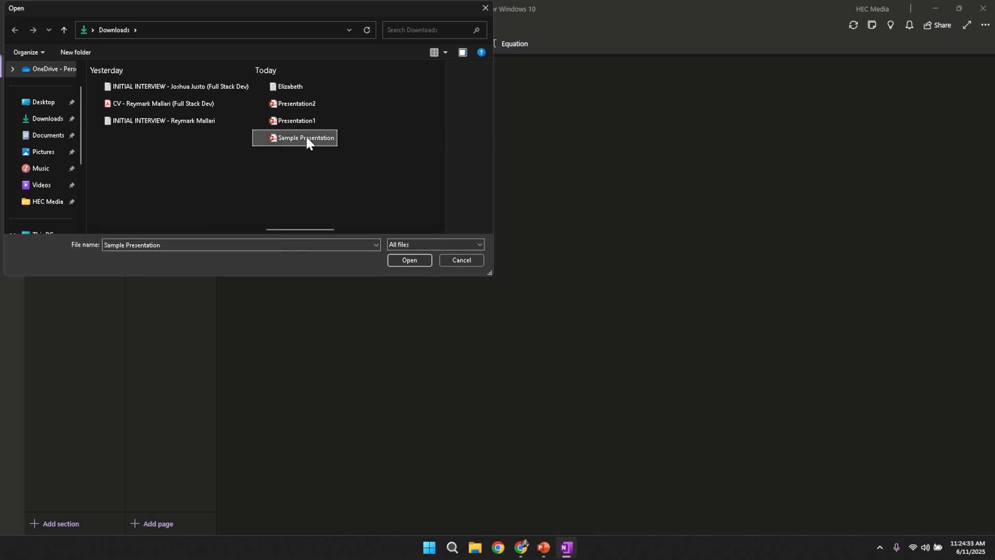
pyautogui.moveTo(341, 176)
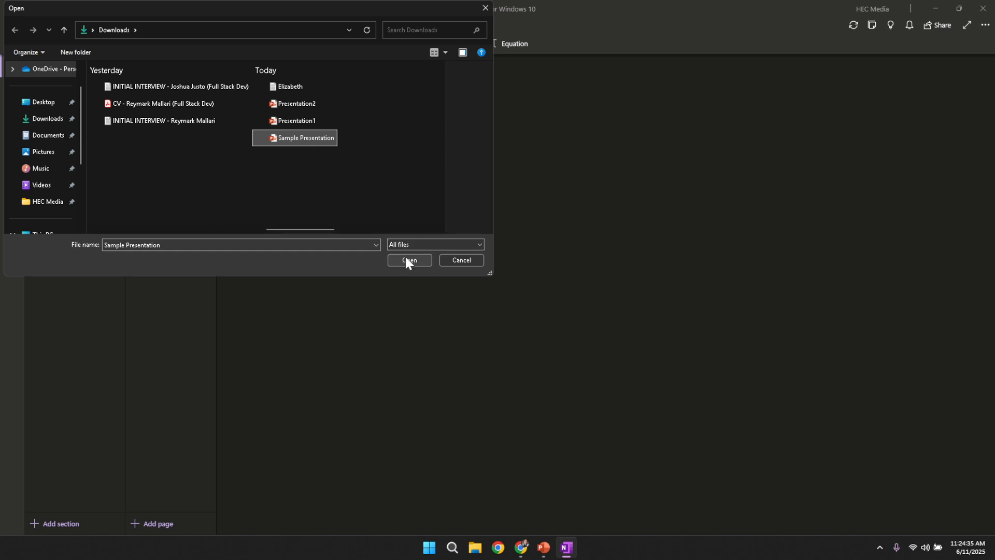
pyautogui.moveTo(360, 265)
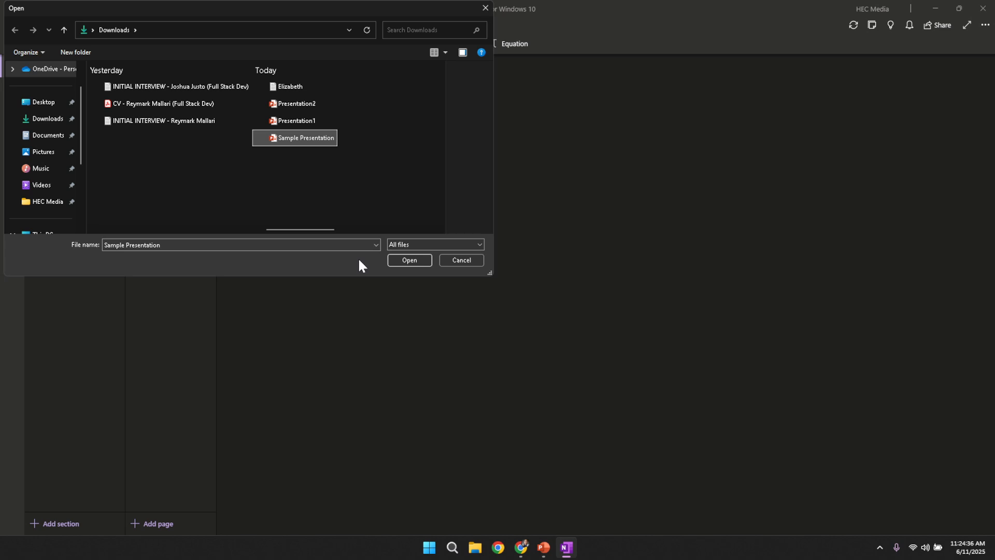
pyautogui.moveTo(376, 266)
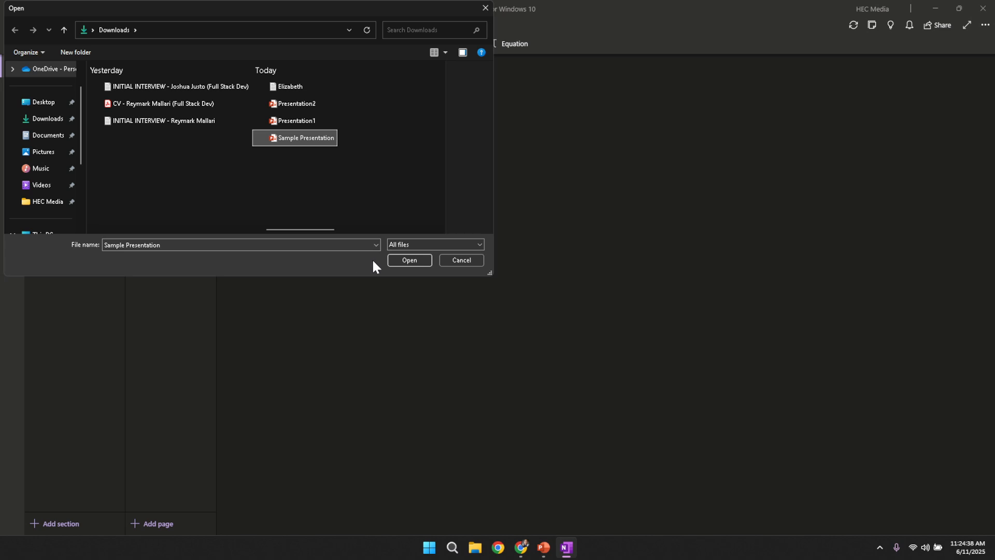
pyautogui.moveTo(394, 173)
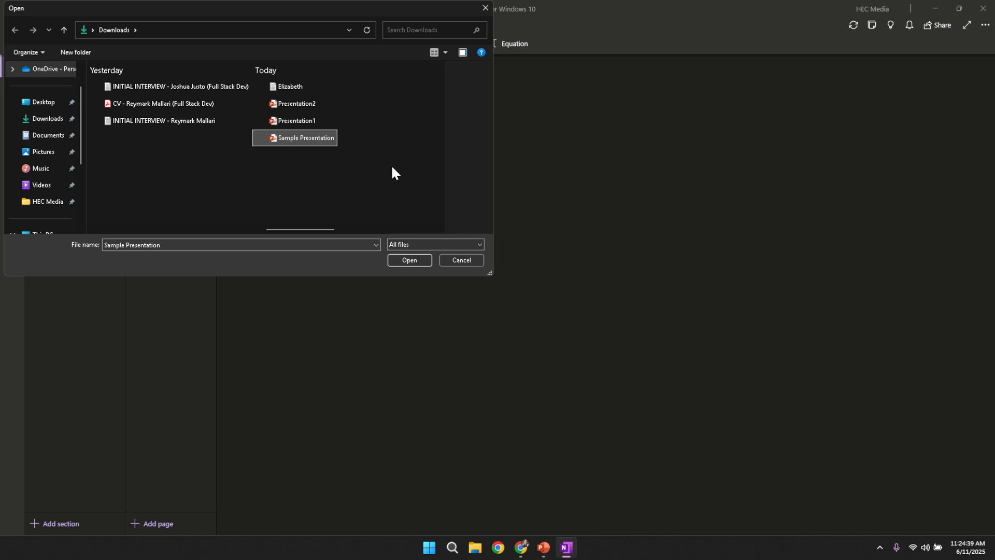
pyautogui.moveTo(293, 145)
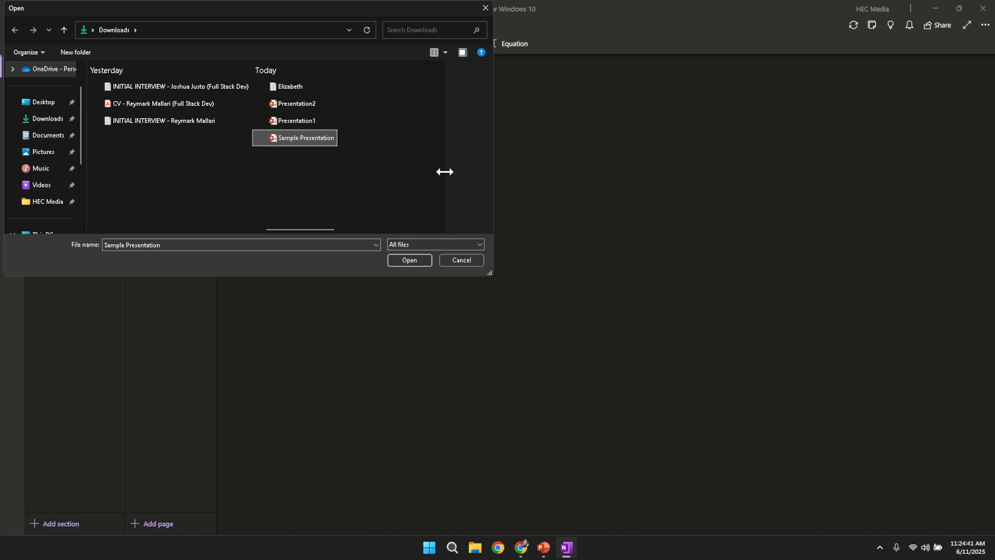
pyautogui.moveTo(314, 145)
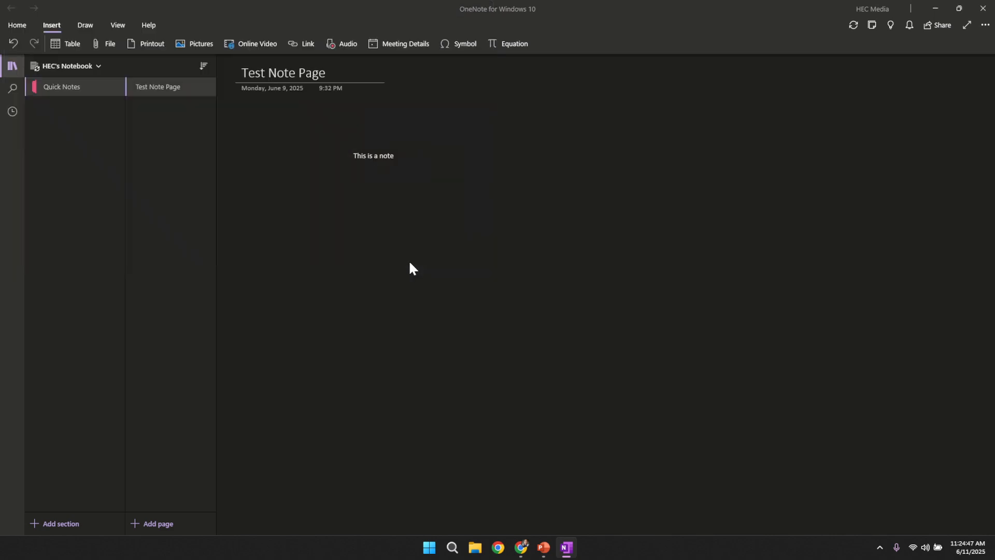
# - Confirm Sample Presentation.pptx so OneNote asks how to insert it
pyautogui.click(109, 44)
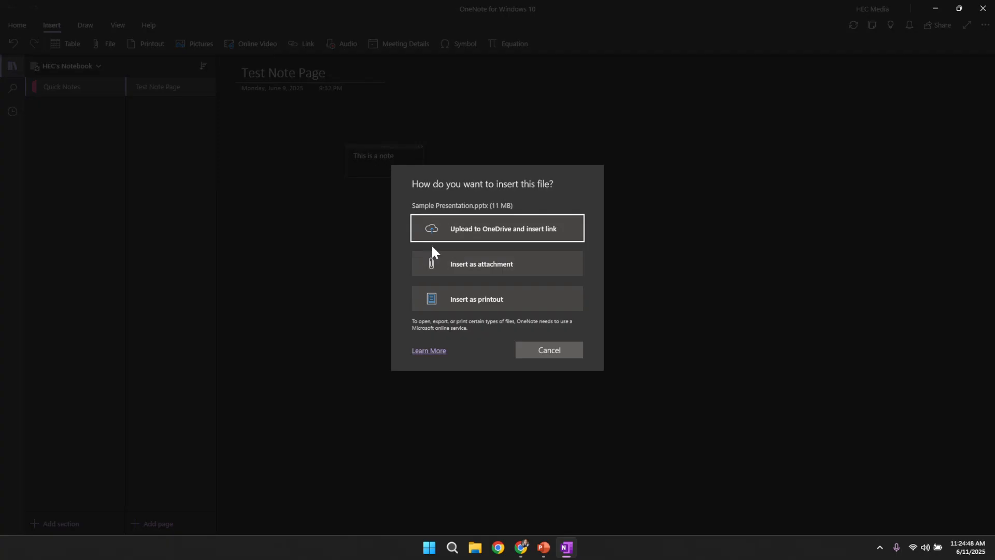
pyautogui.moveTo(501, 208)
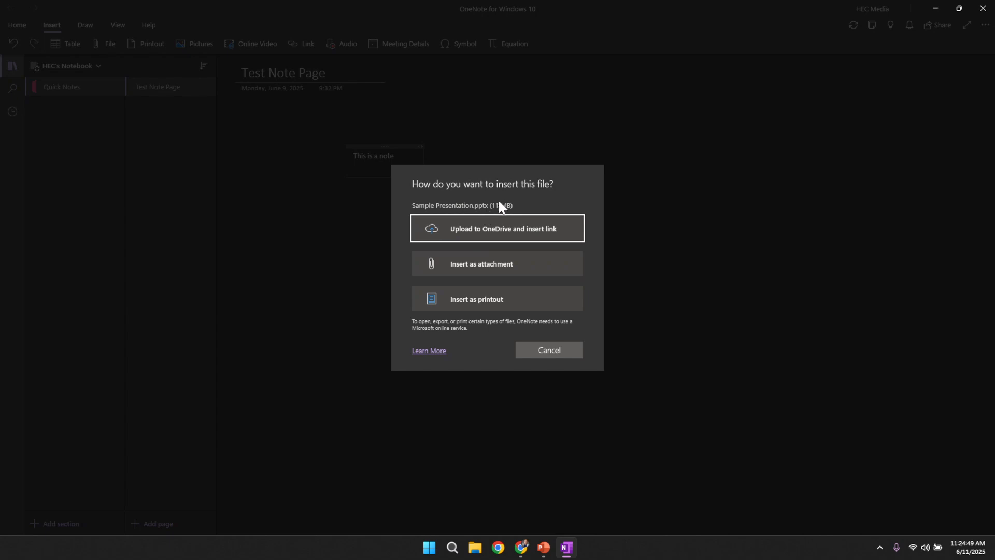
pyautogui.moveTo(558, 203)
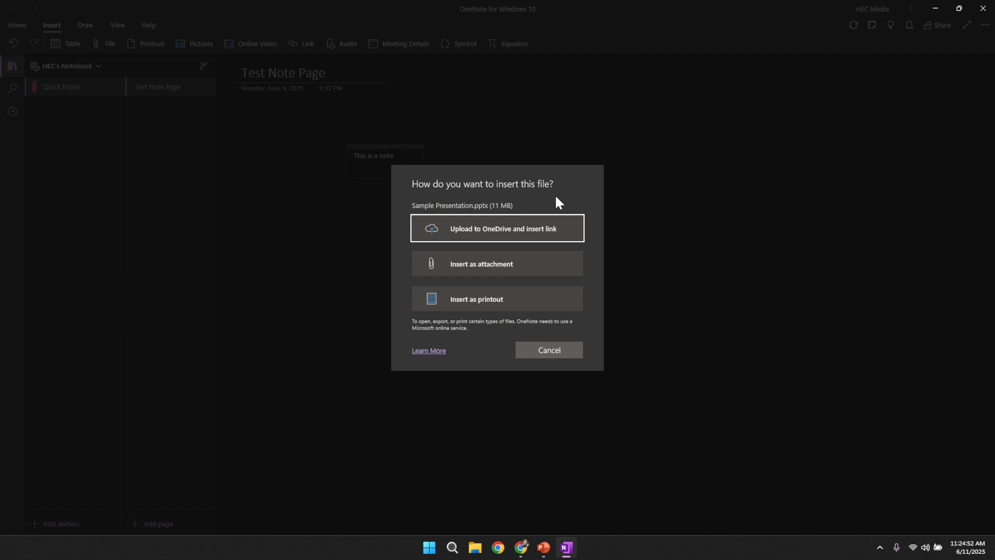
pyautogui.moveTo(523, 299)
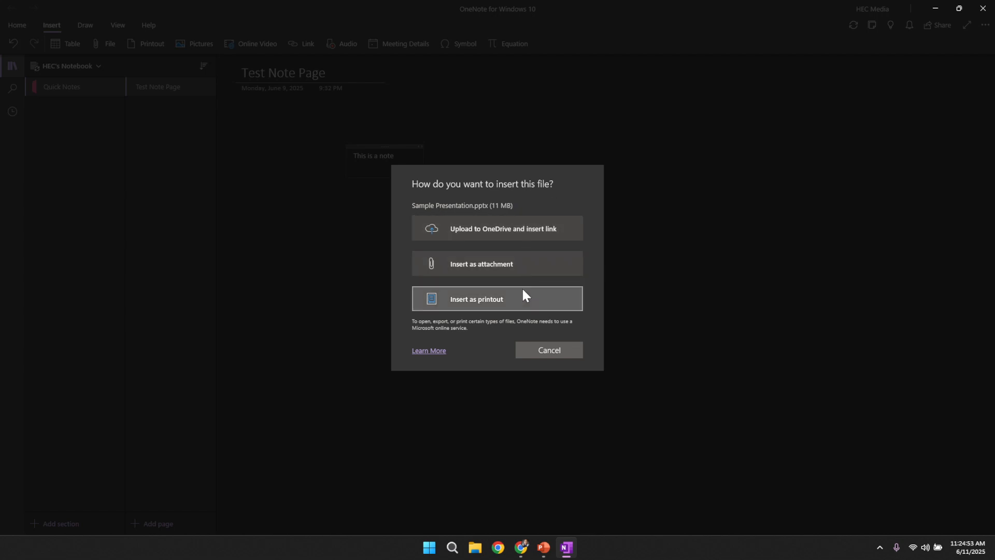
pyautogui.moveTo(482, 307)
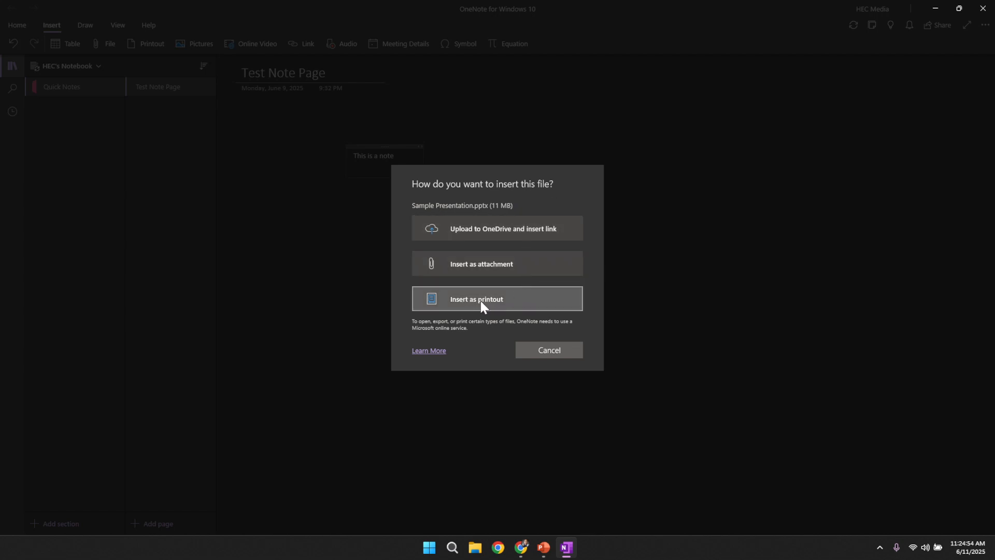
# - Insert the presentation as slide printout images and review the inserted slides
pyautogui.click(496, 298)
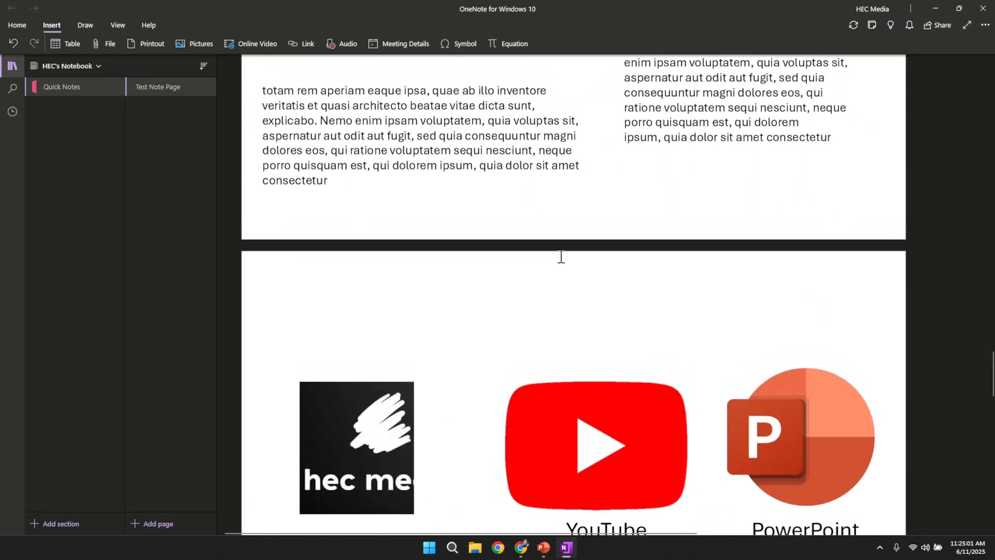
pyautogui.scroll(-3)
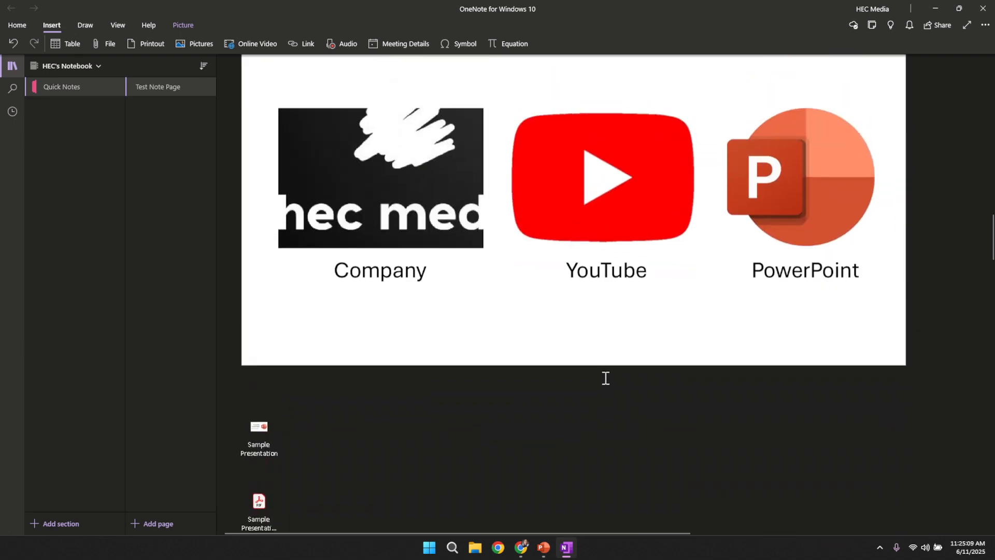
pyautogui.scroll(-3)
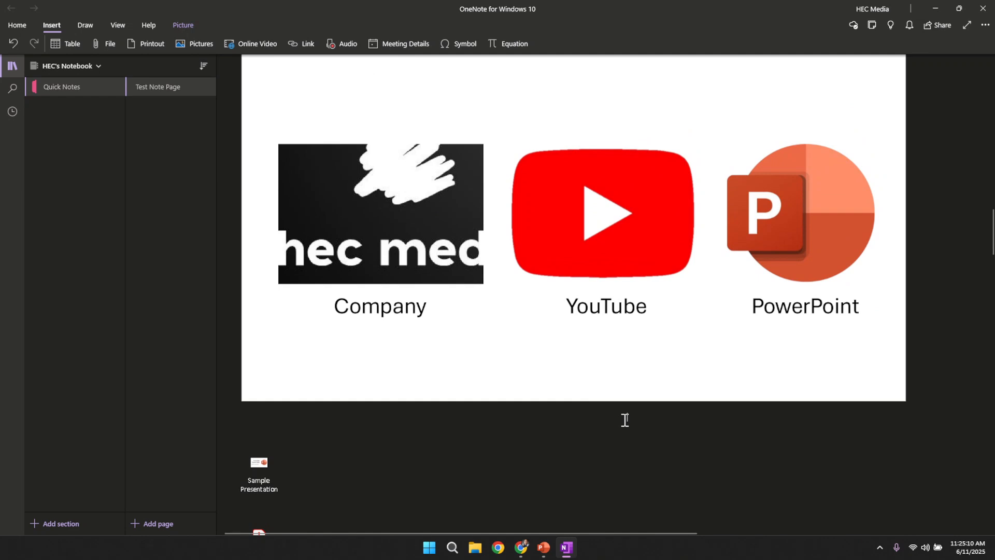
pyautogui.moveTo(546, 323)
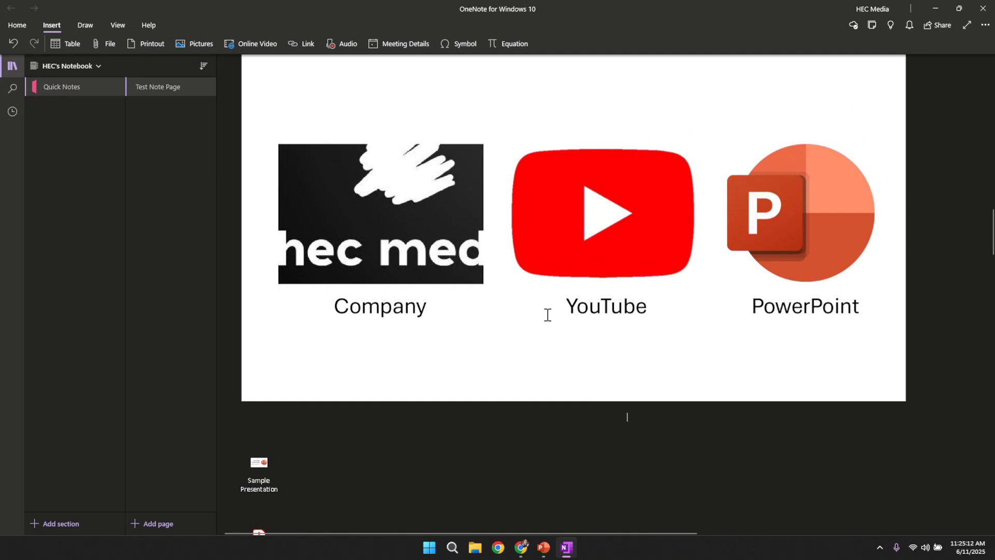
pyautogui.moveTo(564, 320)
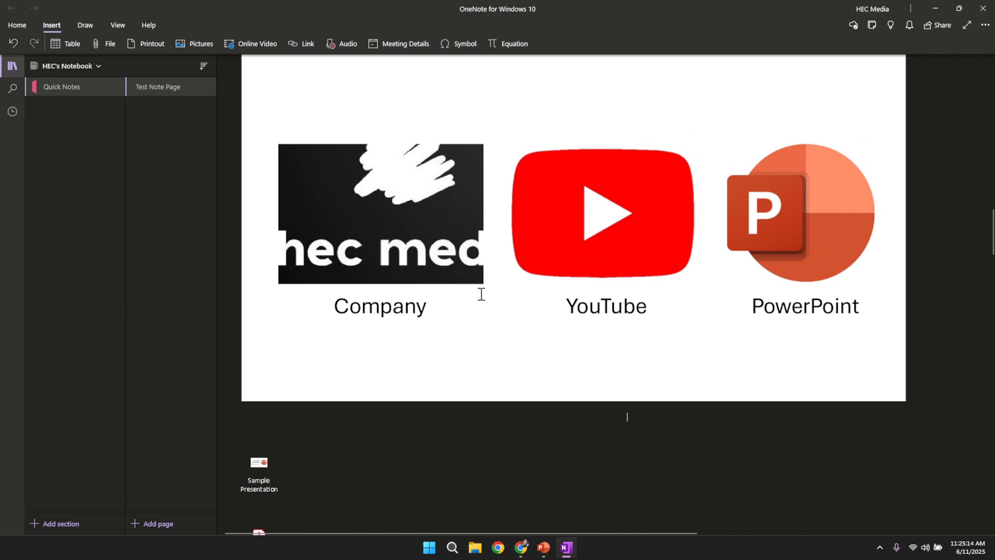
pyautogui.moveTo(514, 265)
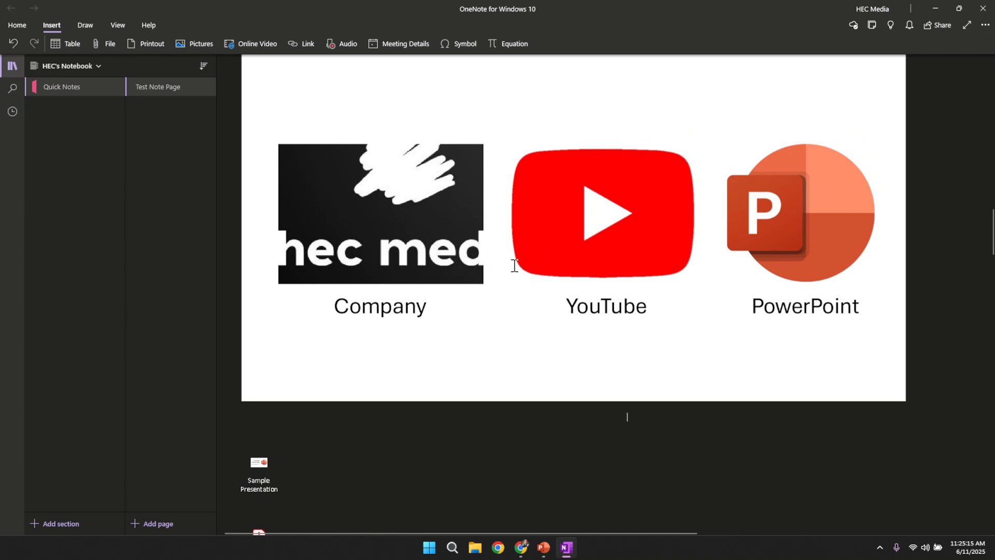